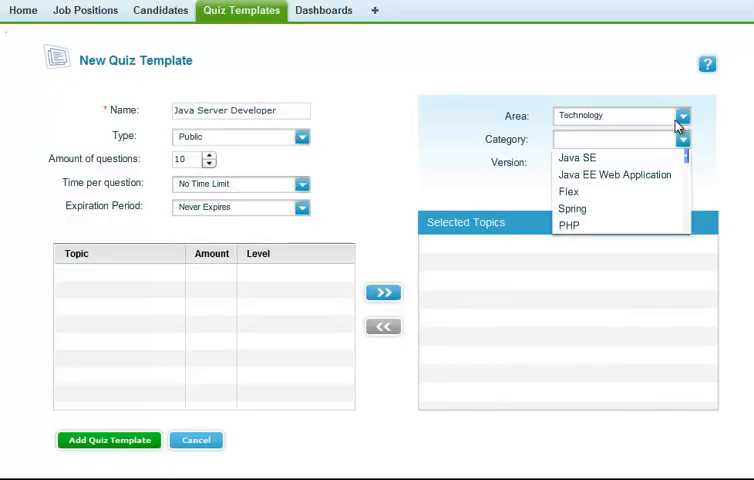
# - Add Java SE 6 Concurrency Utilities and Collections Framework, five senior questions each, to the template
pyautogui.click(572, 157)
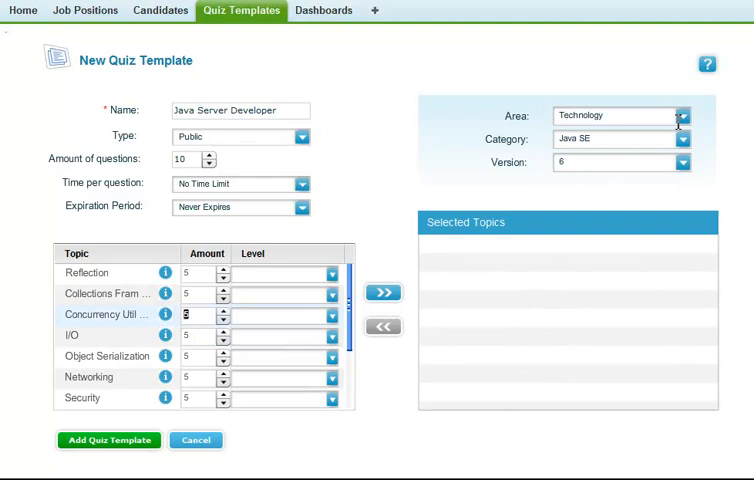
pyautogui.click(679, 139)
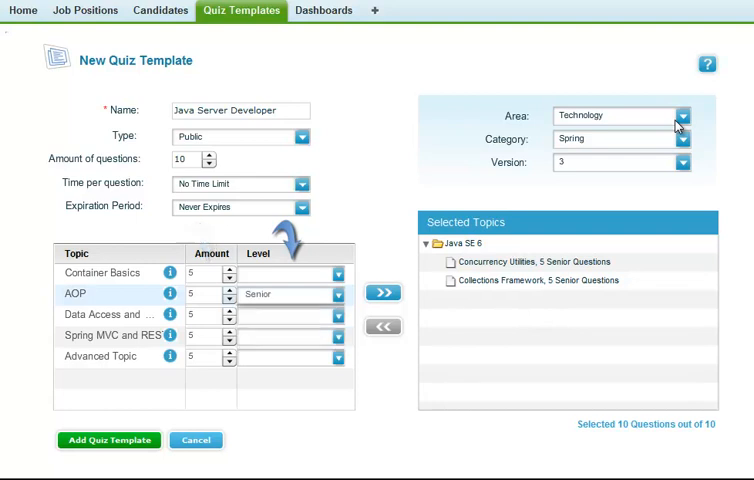
pyautogui.click(383, 292)
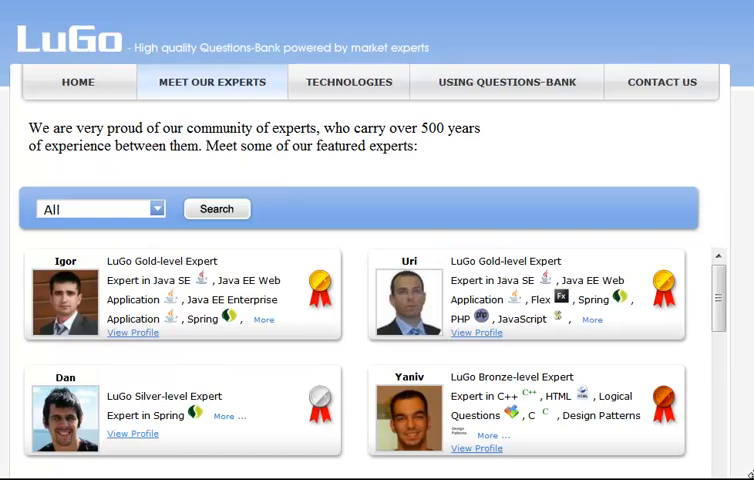
pyautogui.scroll(-3)
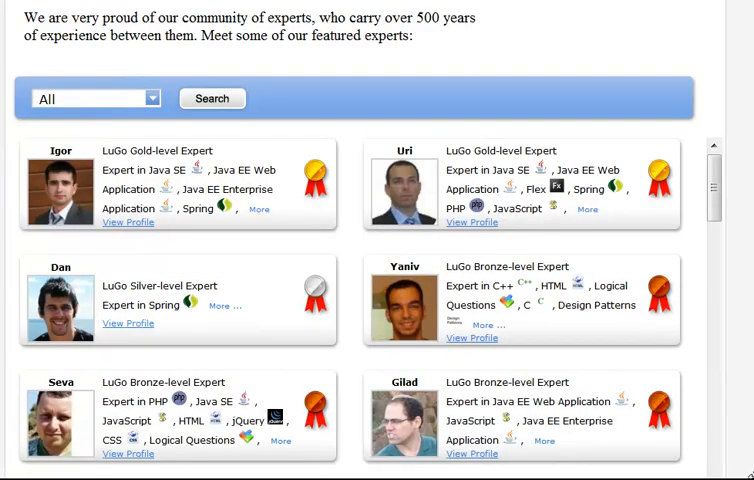
pyautogui.scroll(-3)
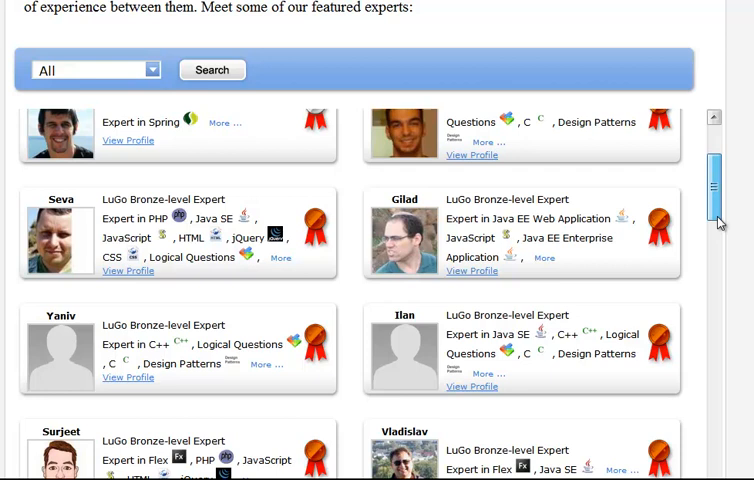
pyautogui.scroll(-3)
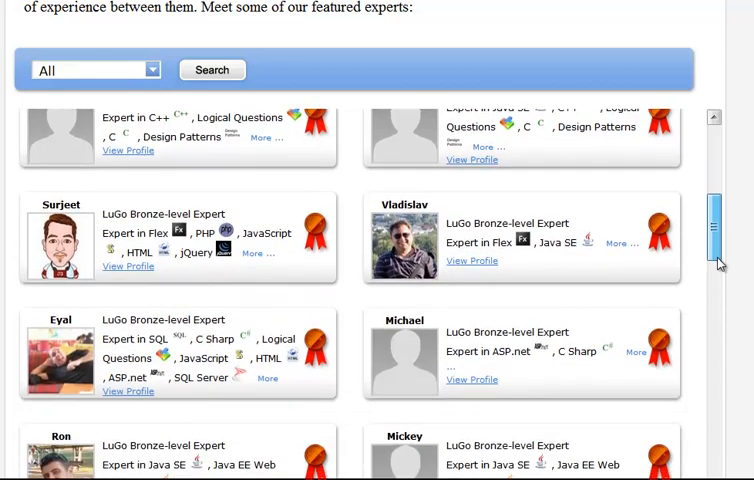
pyautogui.scroll(-3)
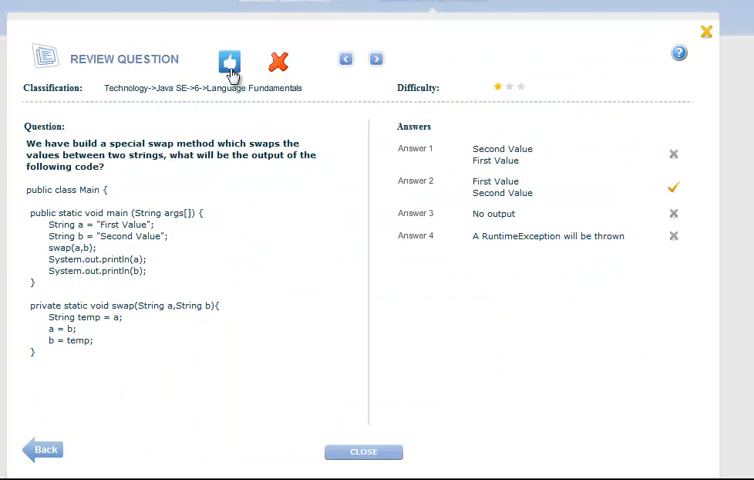
# - Approve the swap-method question from Java SE 6 Language Fundamentals
pyautogui.click(233, 58)
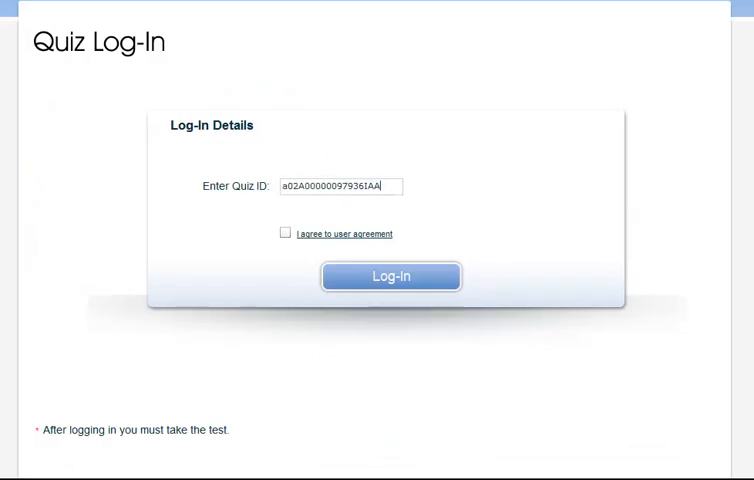
# - Log in with the Quiz ID, work through the 20 Java Server Developer questions and submit them
pyautogui.click(390, 276)
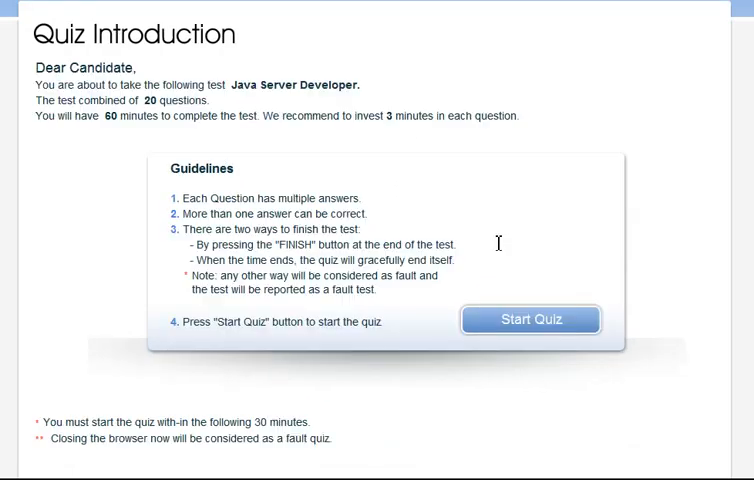
pyautogui.click(530, 319)
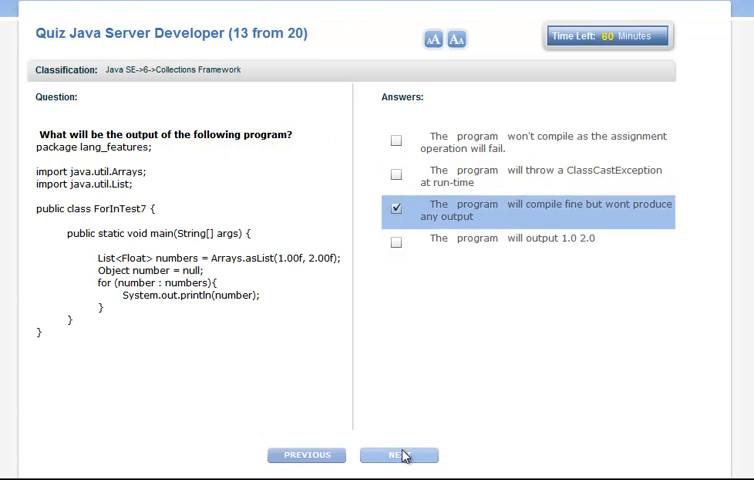
pyautogui.click(398, 455)
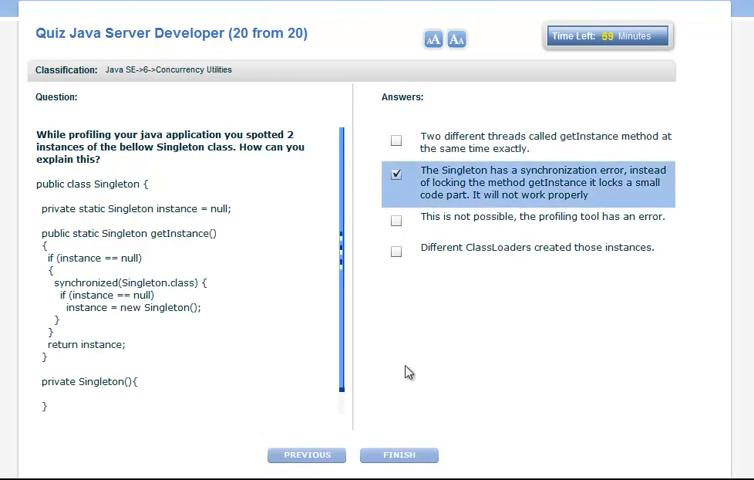
pyautogui.click(404, 455)
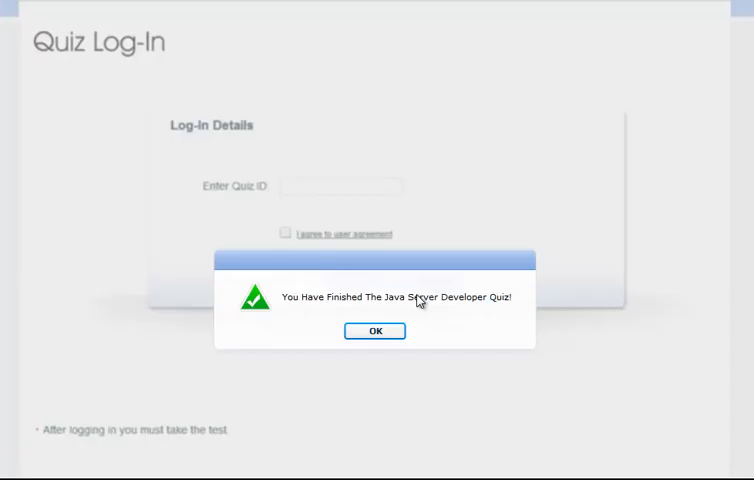
pyautogui.click(374, 331)
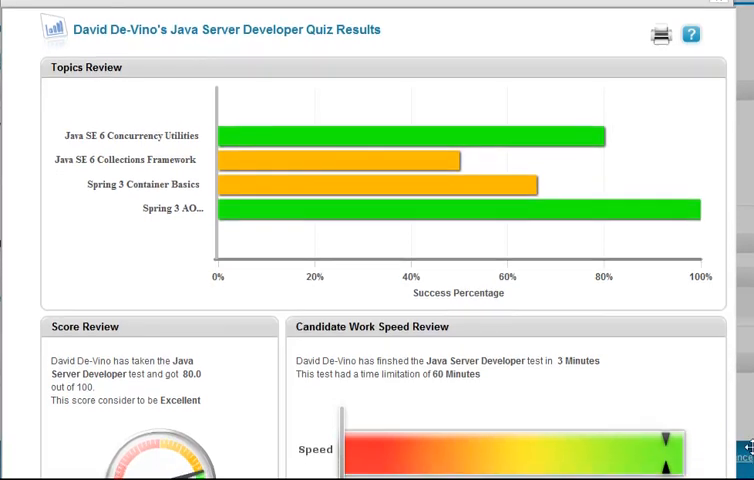
# - Scroll the results through Topics Review, the 80/100 Score Review and Work Speed Review
pyautogui.scroll(-3)
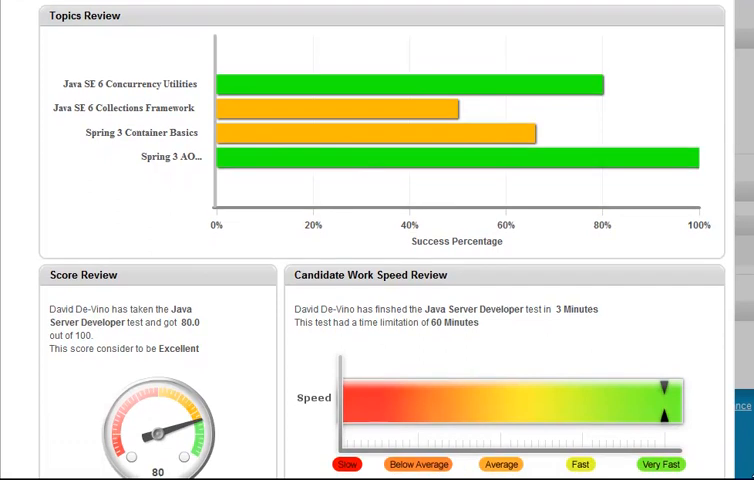
pyautogui.scroll(-3)
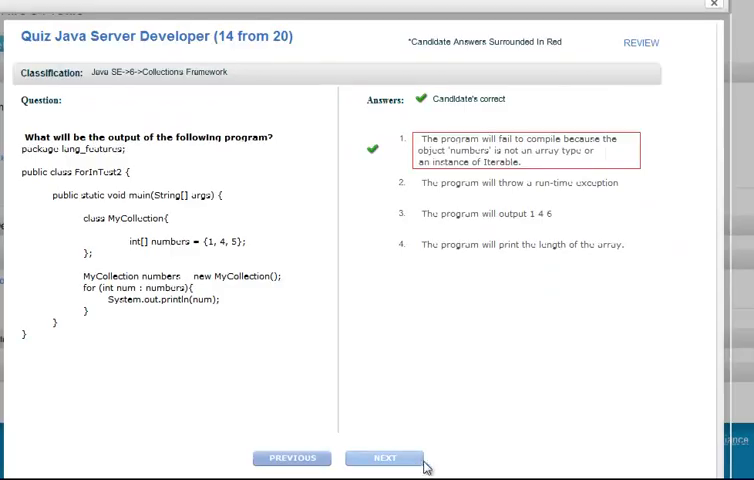
# - Step through the reviewed answers to questions 14 and 15, both marked correct
pyautogui.click(390, 458)
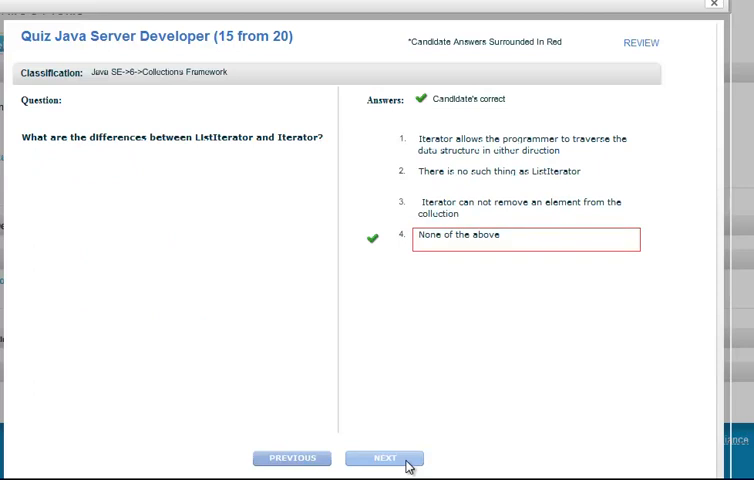
pyautogui.click(392, 459)
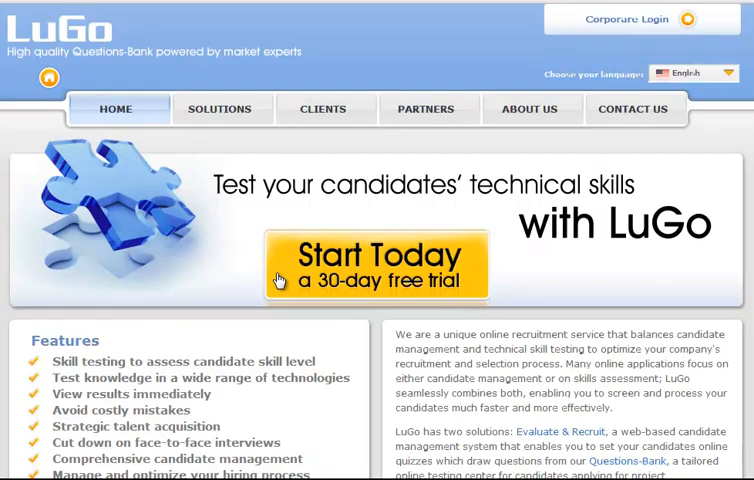
pyautogui.moveTo(305, 275)
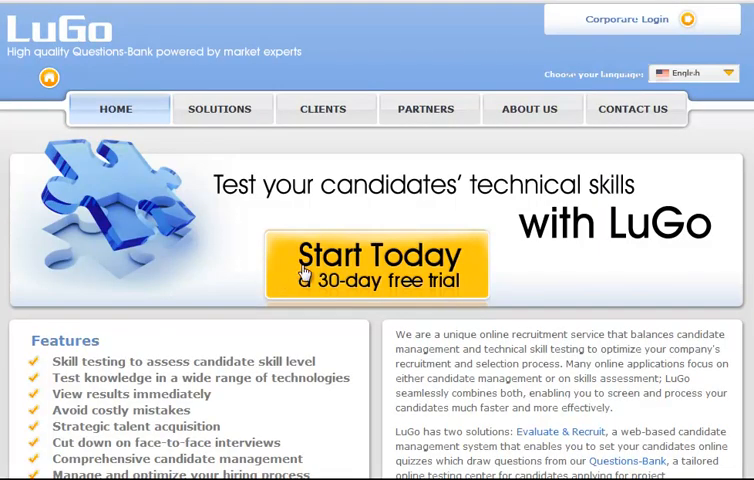